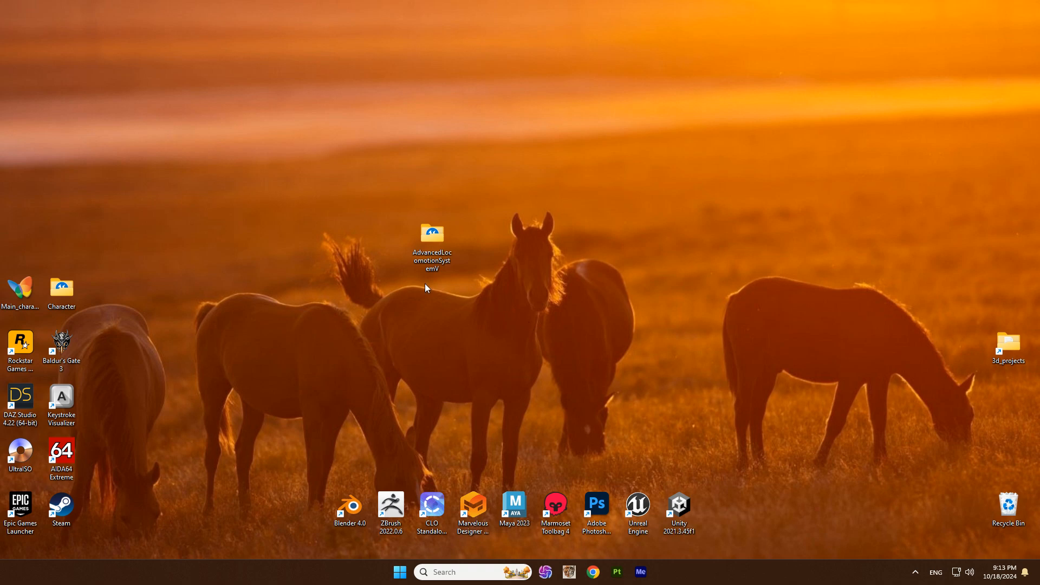
Browse into the AdvancedLocomotionSystemV project's Content folder in File Explorer.
{"action": "left_click", "coordinate": [431, 247]}
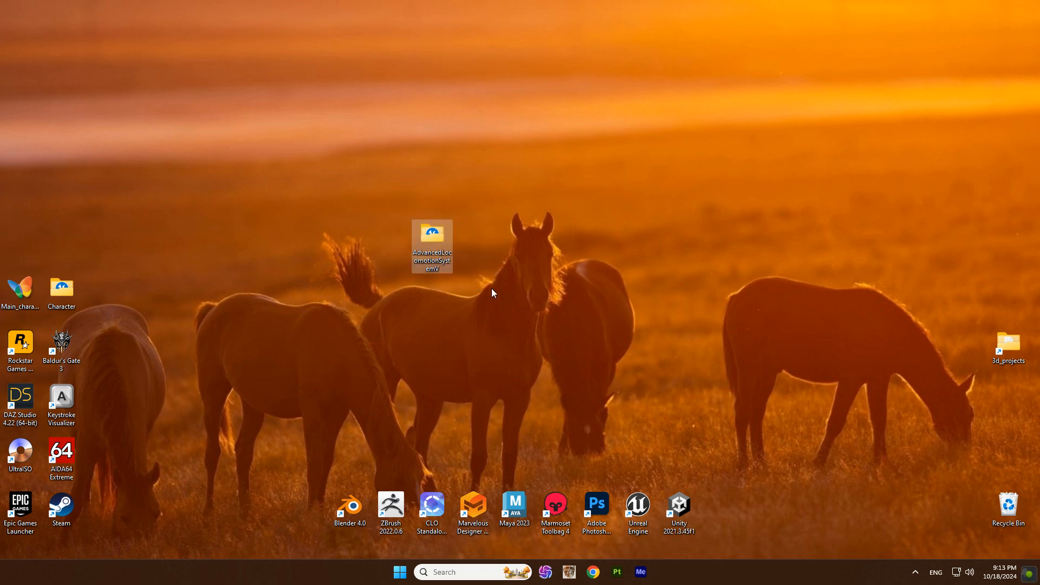
{"action": "double_click", "coordinate": [432, 245]}
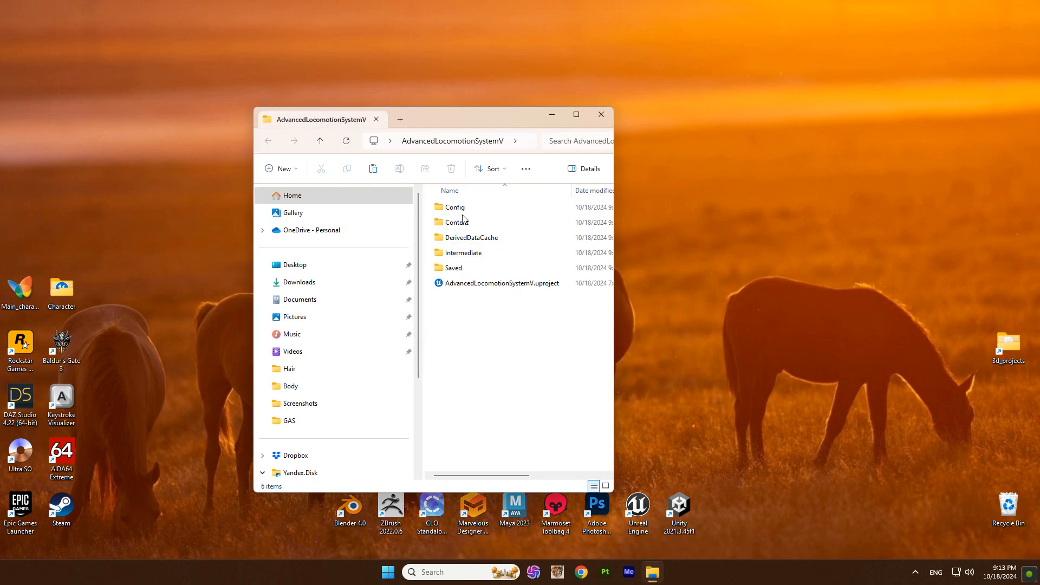
{"action": "double_click", "coordinate": [456, 221]}
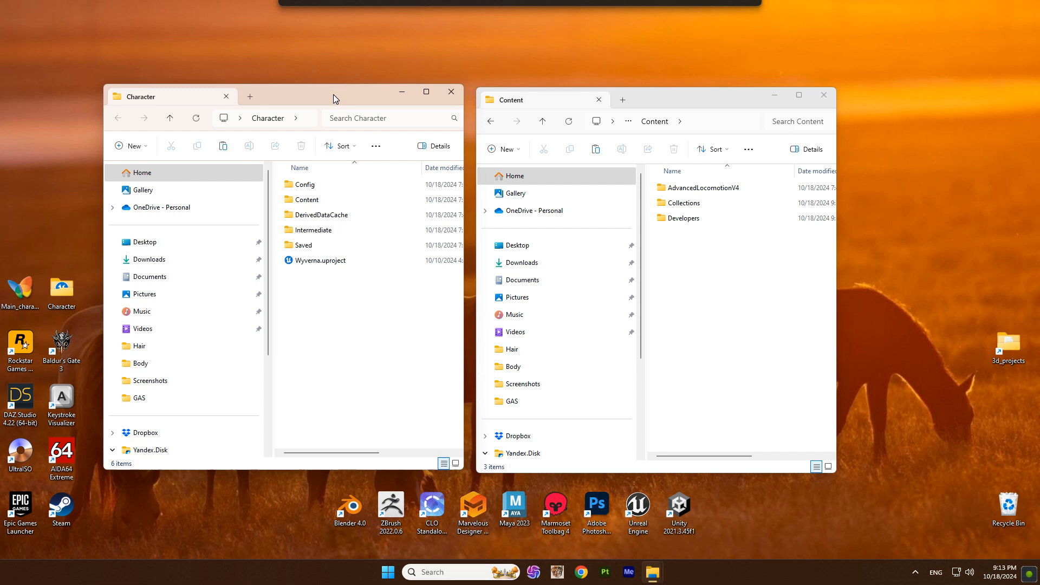
Copy Test_Character from the Character project's Content folder and return to the project root.
{"action": "double_click", "coordinate": [306, 199]}
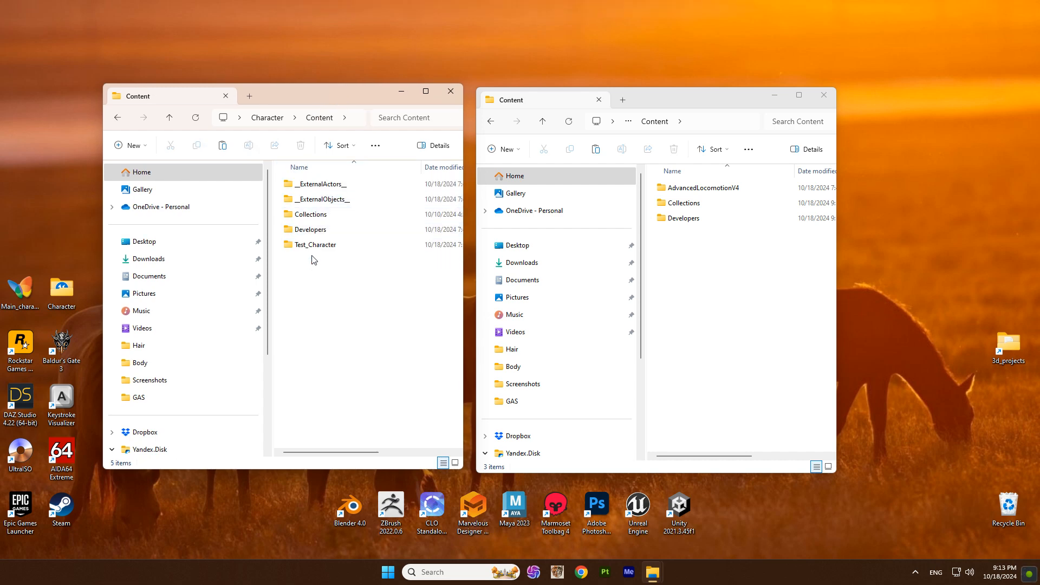
{"action": "left_click", "coordinate": [319, 243]}
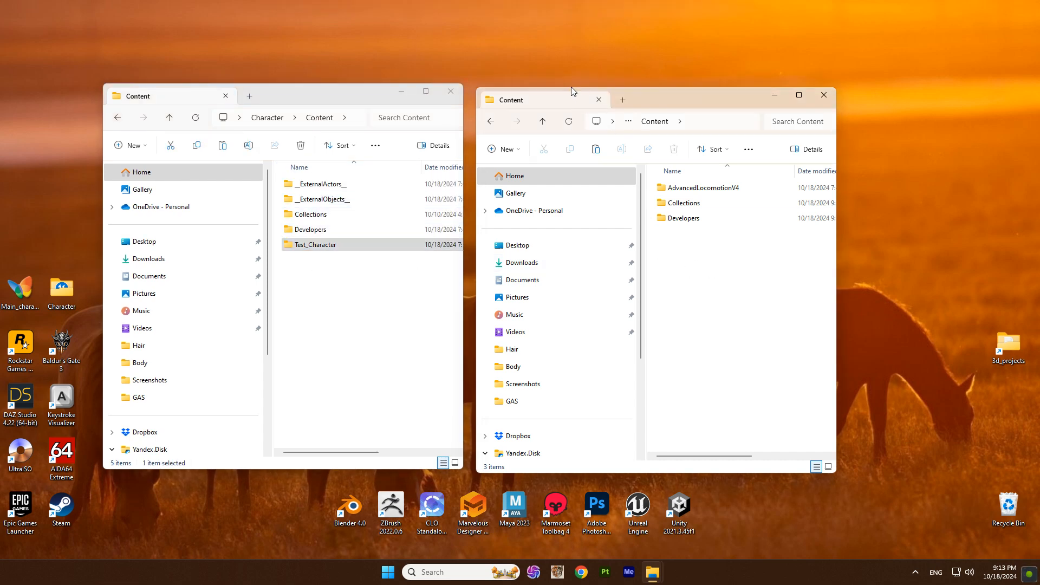
{"action": "double_click", "coordinate": [703, 187]}
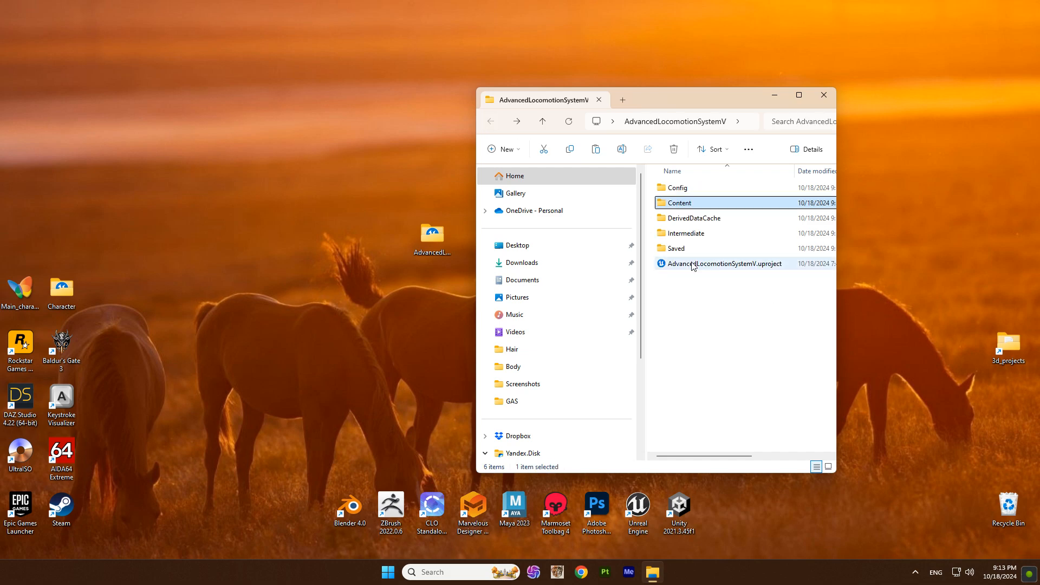
Launch the project and create a new ALSV folder inside Test_Character.
{"action": "double_click", "coordinate": [722, 263]}
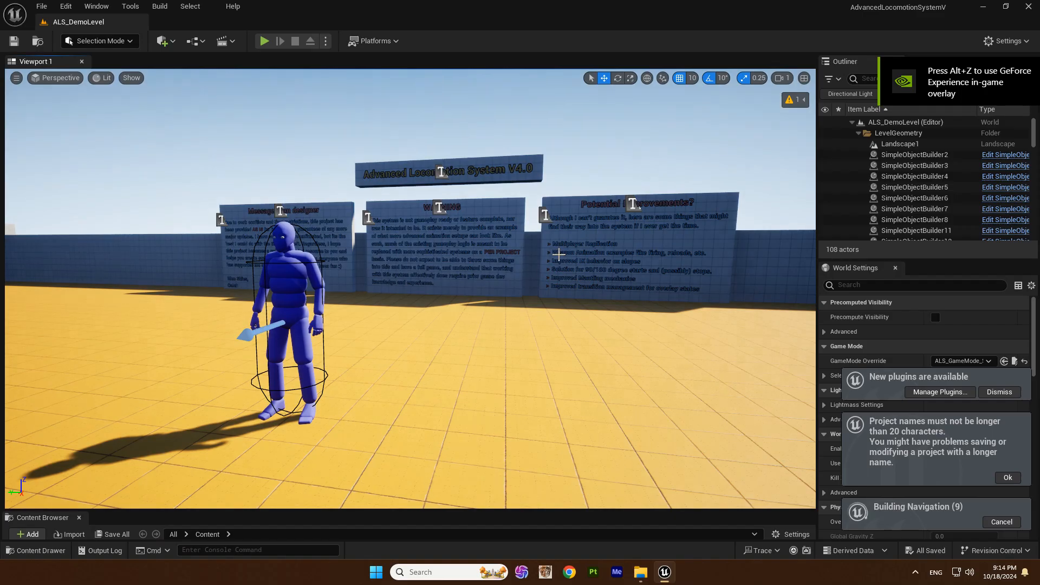
{"action": "left_click", "coordinate": [34, 550]}
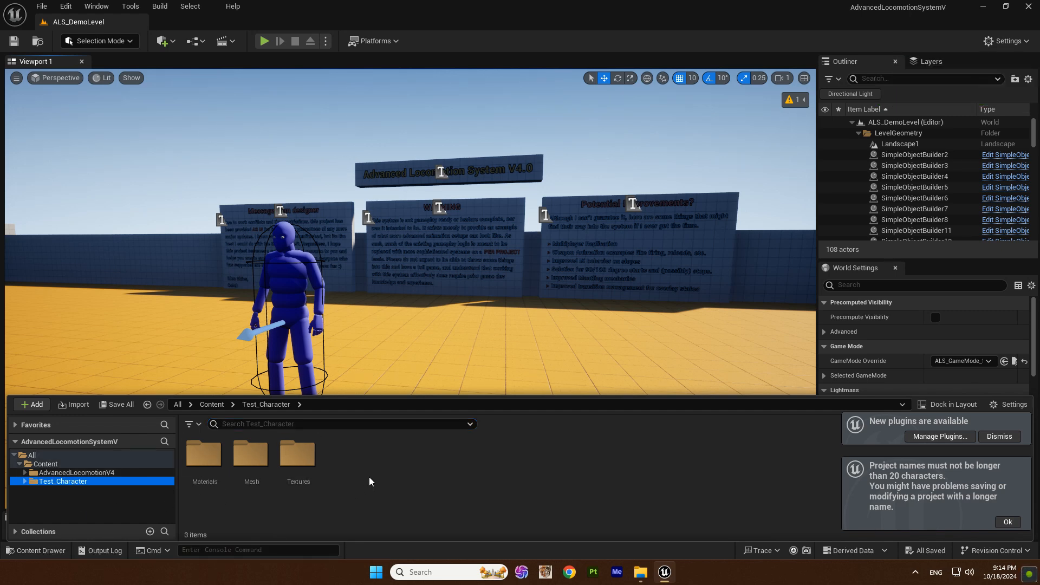
{"action": "left_click", "coordinate": [30, 404]}
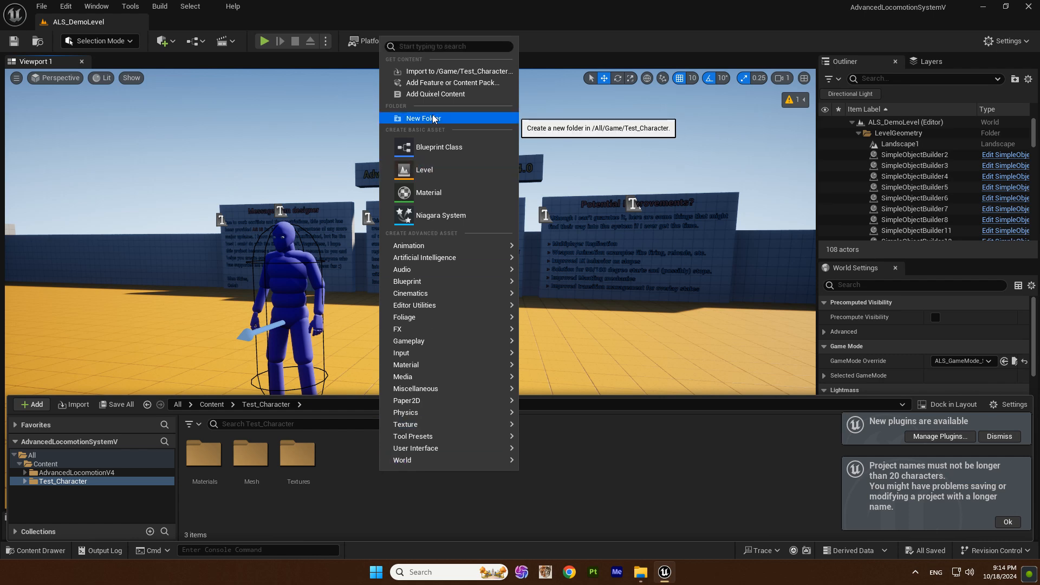
{"action": "left_click", "coordinate": [423, 118]}
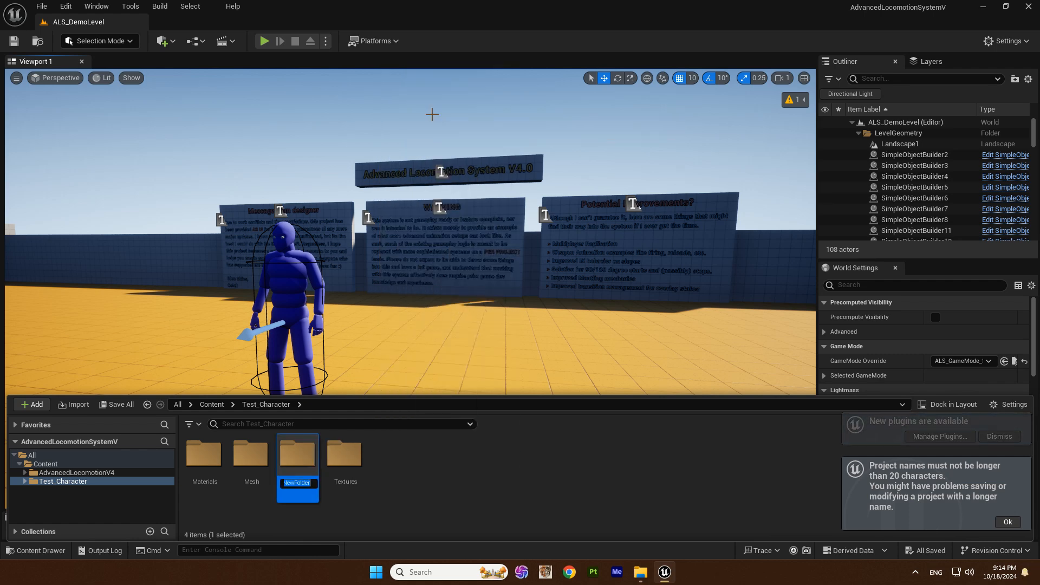
{"action": "type", "text": "AL"}
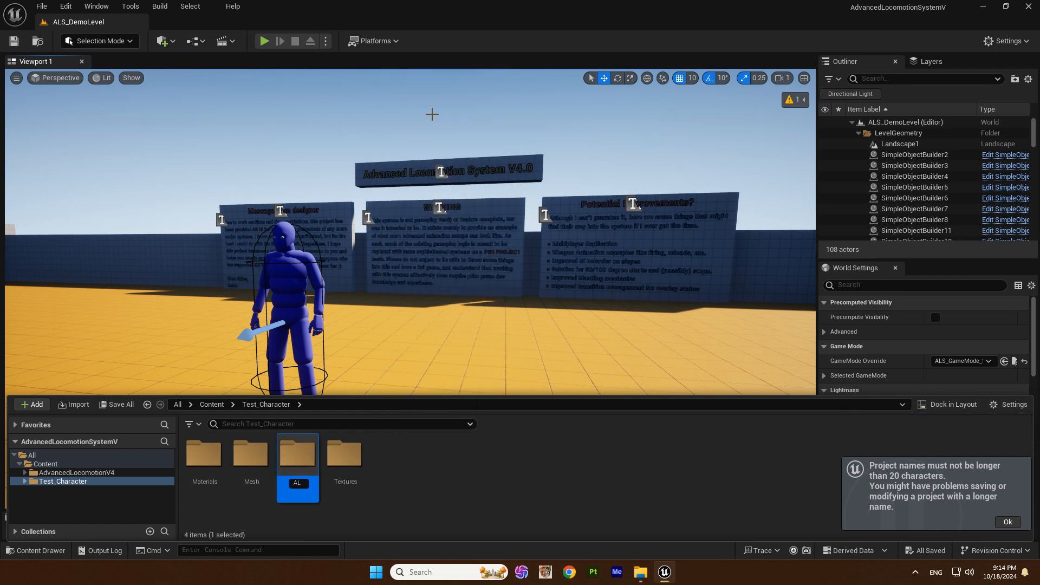
{"action": "left_click", "coordinate": [204, 453]}
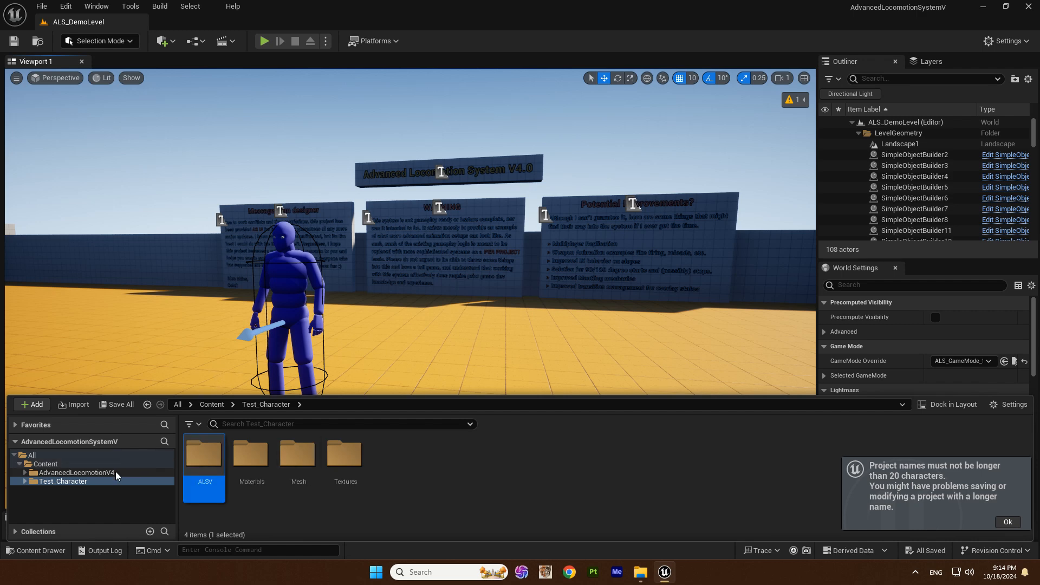
Browse to the AdvancedLocomotionV4 MannequinSkeleton character assets.
{"action": "left_click", "coordinate": [77, 472]}
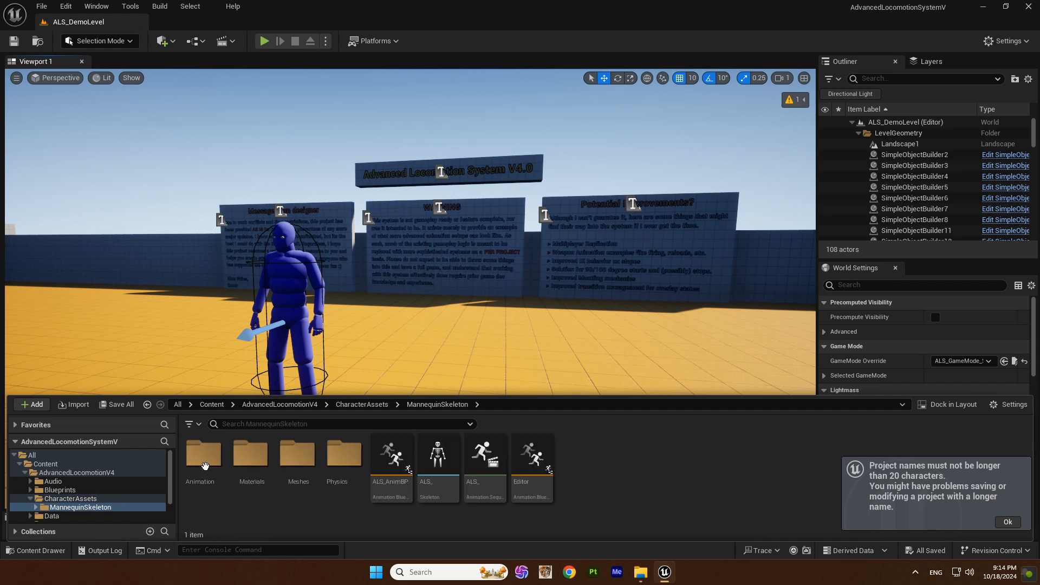
Start retargeting ALS_AnimBP with SK_Wyverna_With_Horns_Tail as the target skeletal mesh.
{"action": "right_click", "coordinate": [391, 452]}
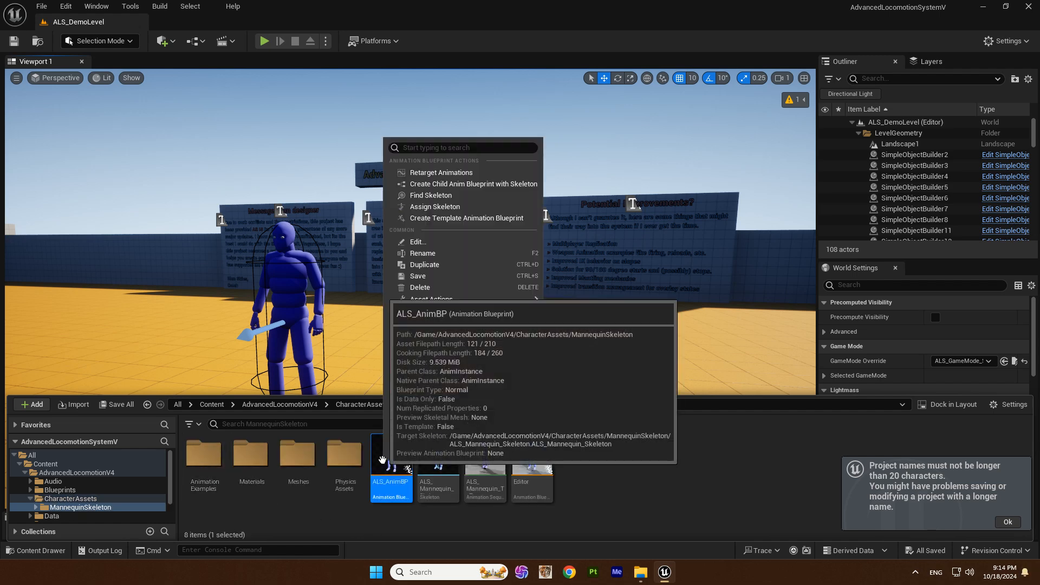
{"action": "left_click", "coordinate": [440, 172]}
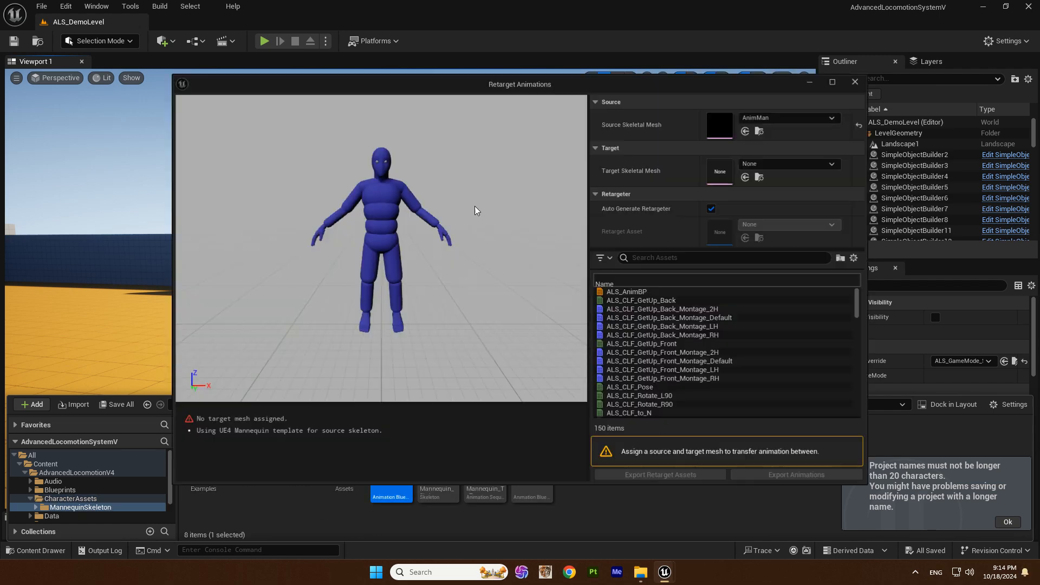
{"action": "left_click", "coordinate": [832, 164]}
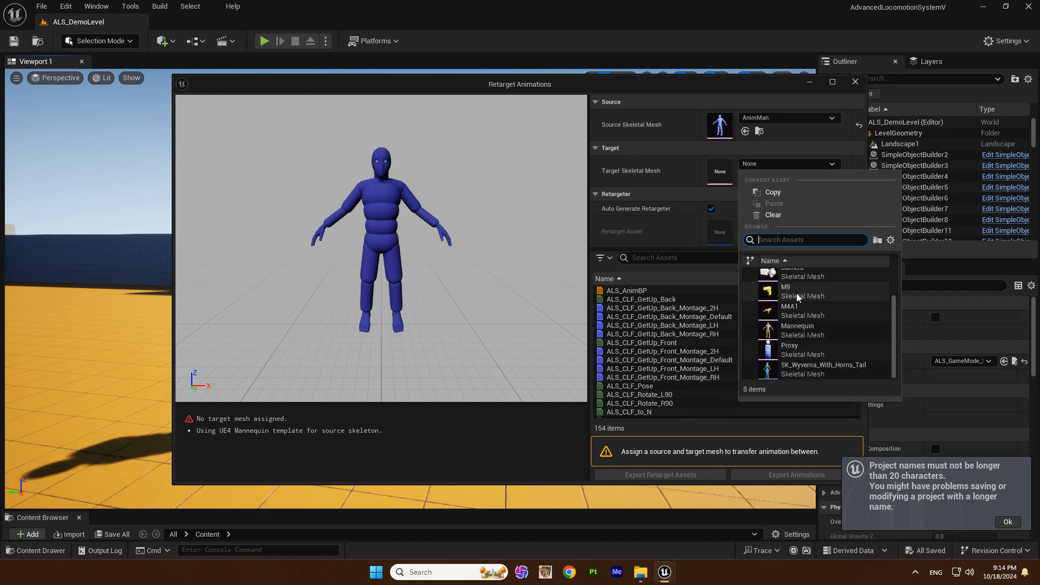
{"action": "left_click", "coordinate": [826, 365]}
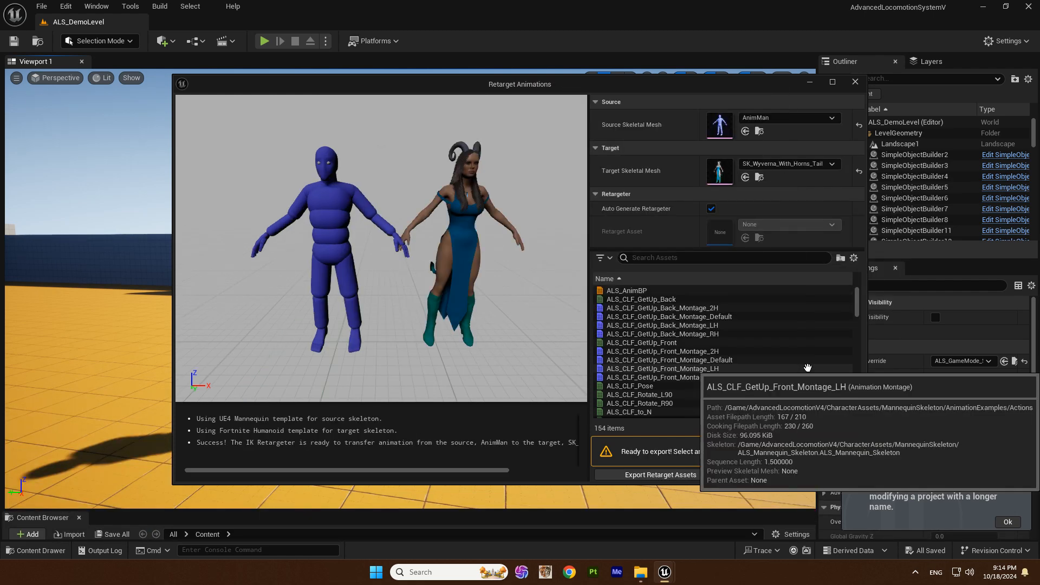
Export the retargeted ALS_AnimBP assets into the Test_Character/ALSV folder.
{"action": "left_click", "coordinate": [625, 290]}
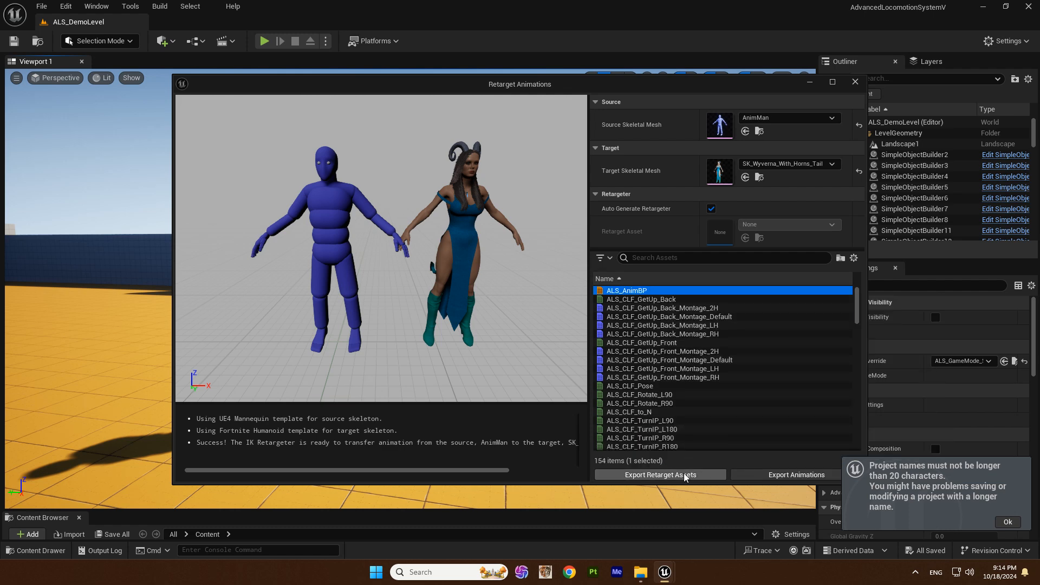
{"action": "left_click", "coordinate": [659, 474]}
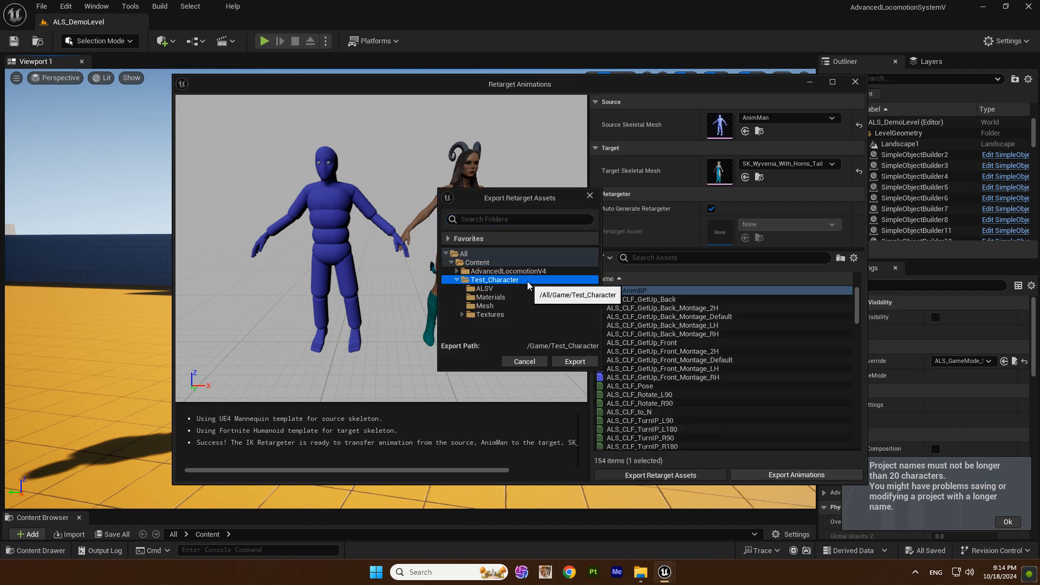
{"action": "left_click", "coordinate": [484, 288]}
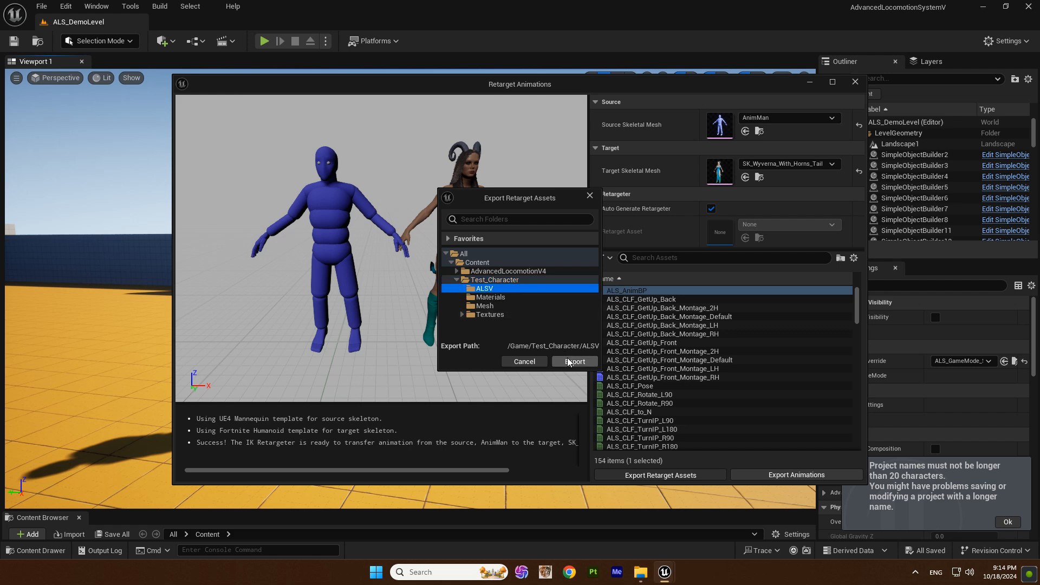
{"action": "left_click", "coordinate": [573, 362]}
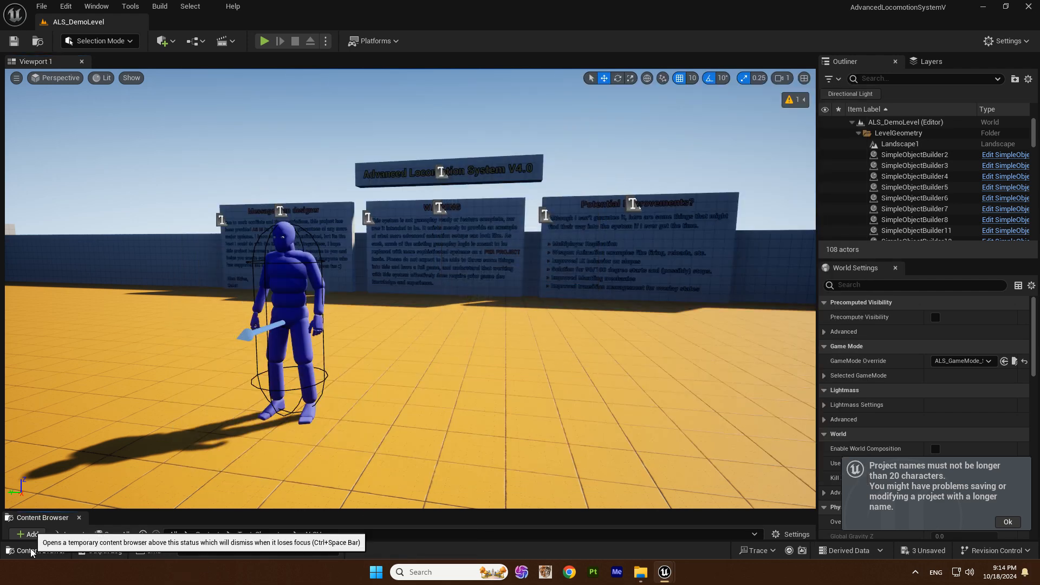
Show Test_Character's Mesh folder with the Wyverna skeleton, skeletal mesh and physics asset.
{"action": "left_click", "coordinate": [37, 550]}
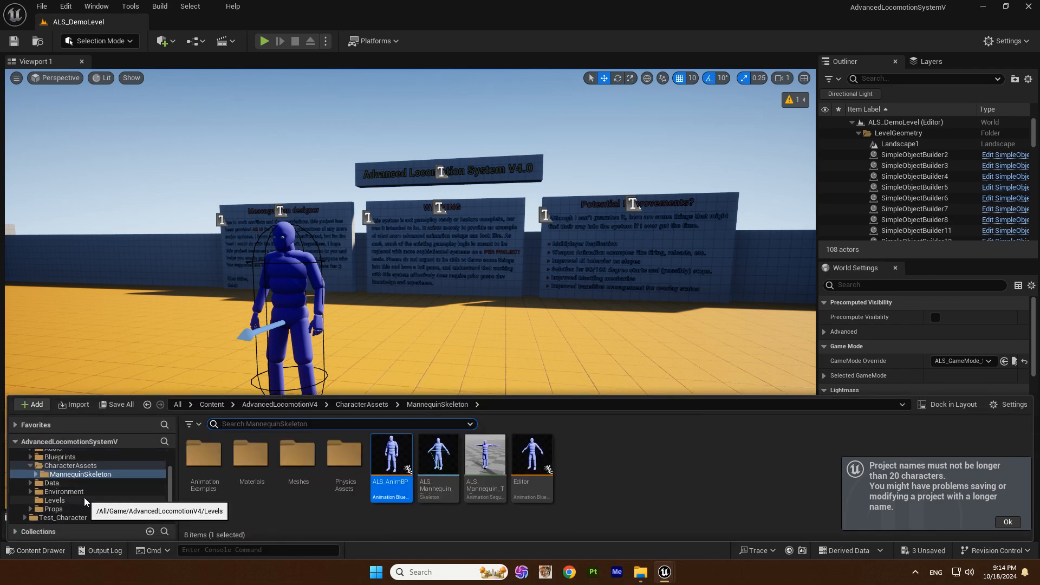
{"action": "left_click", "coordinate": [51, 492]}
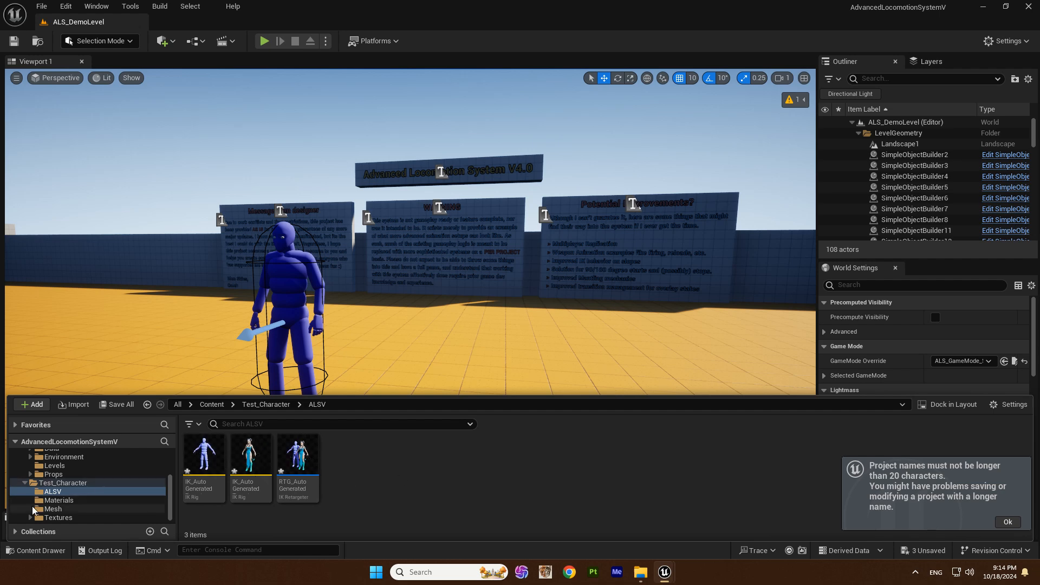
{"action": "left_click", "coordinate": [53, 509]}
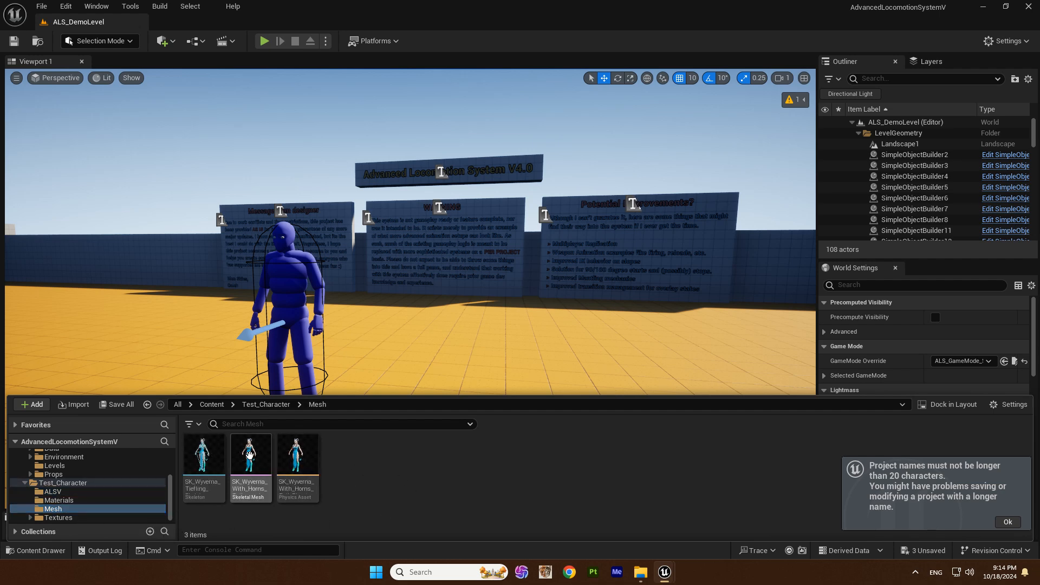
Create an Anim Blueprint named Character_ABP from the Wyverna skeletal mesh and open it.
{"action": "right_click", "coordinate": [251, 454]}
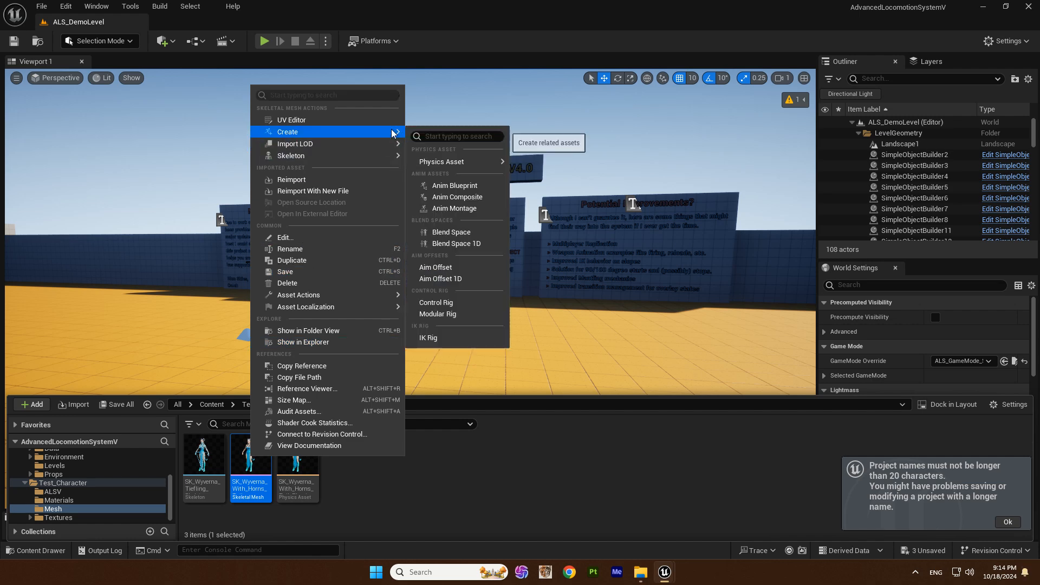
{"action": "left_click", "coordinate": [453, 185]}
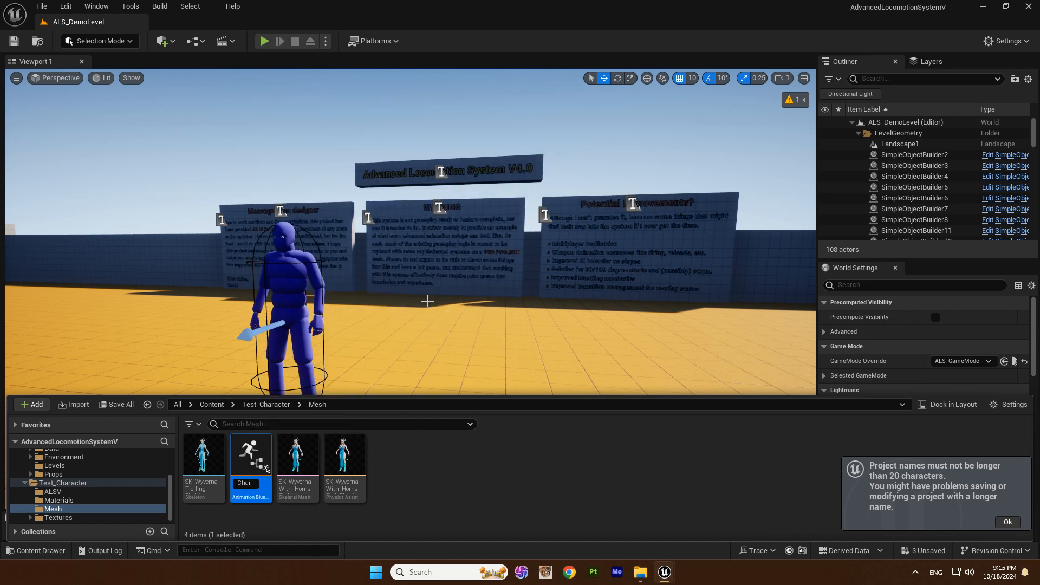
{"action": "type", "text": "Character_ABP"}
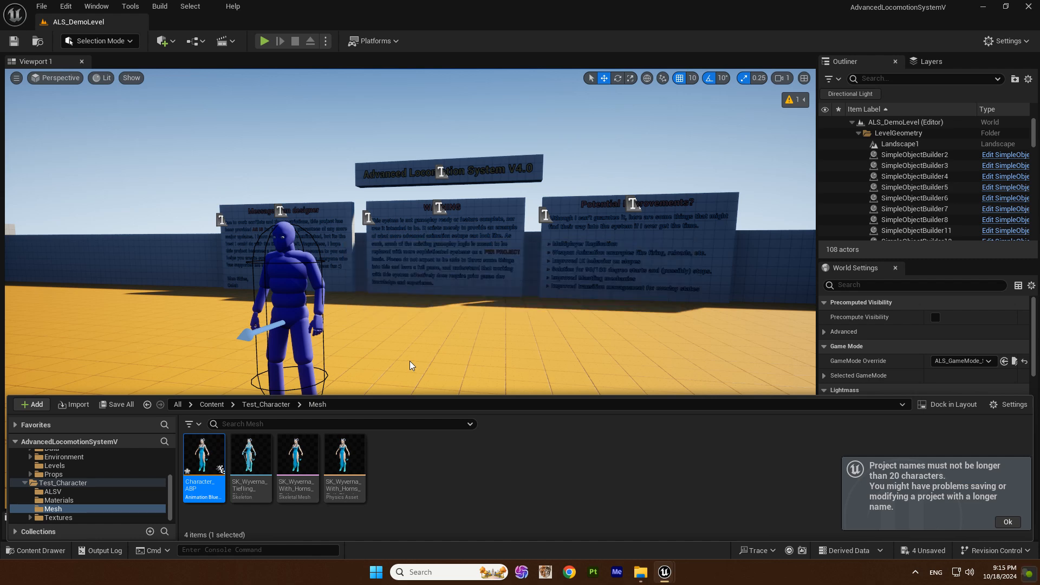
{"action": "double_click", "coordinate": [204, 457]}
{"action": "type", "text": "retarget"}
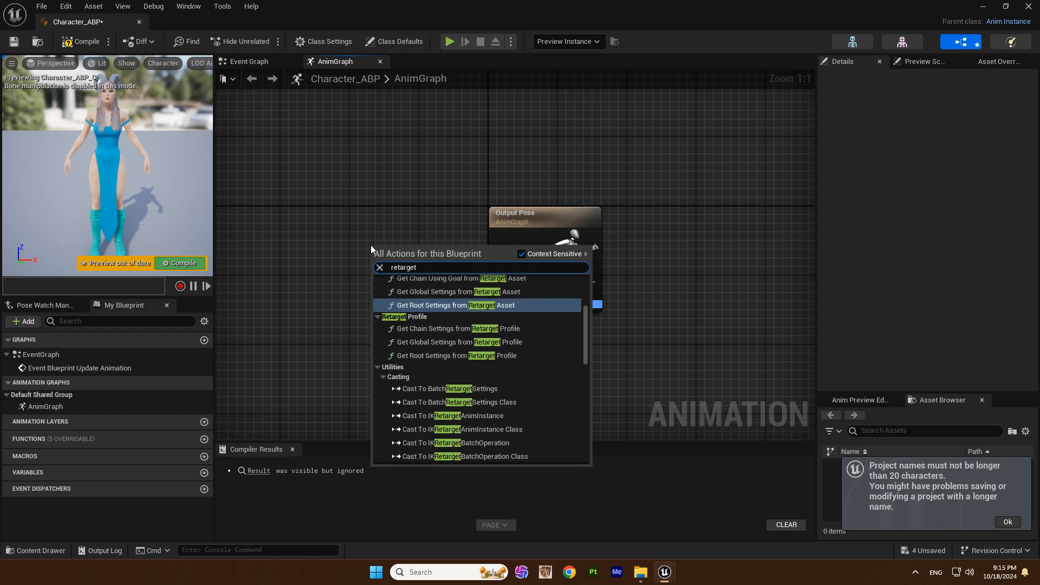
Add a Retarget Pose From Mesh node feeding Output Pose in Character_ABP and return to the level.
{"action": "type", "text": "o"}
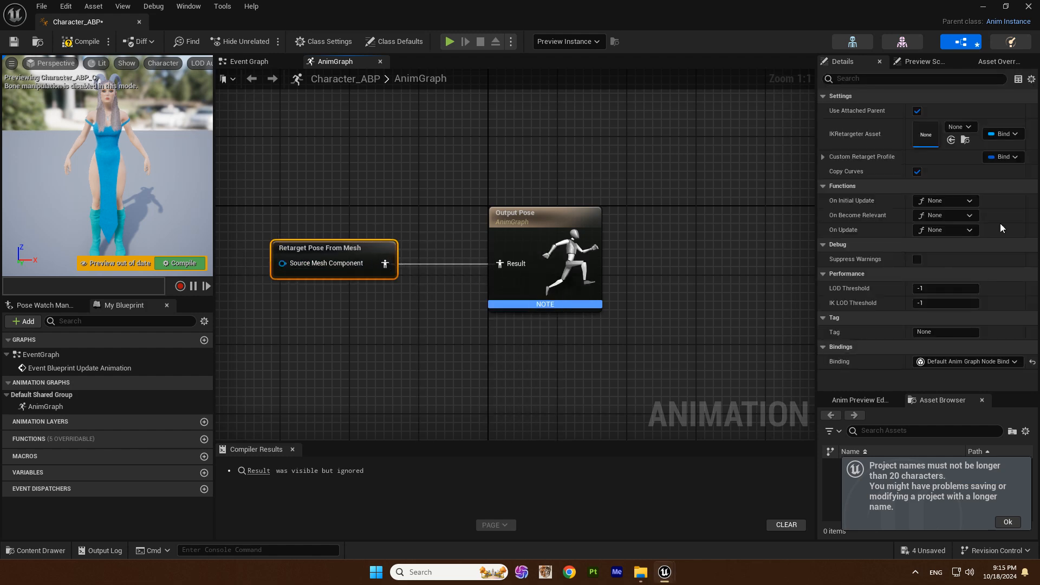
{"action": "left_click", "coordinate": [968, 126]}
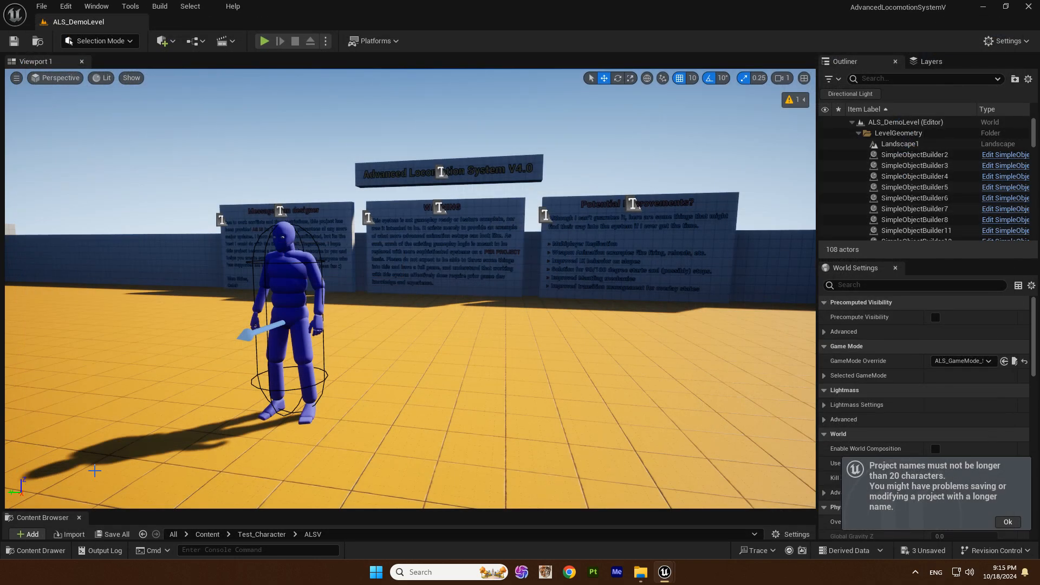
{"action": "mouse_move", "coordinate": [35, 550]}
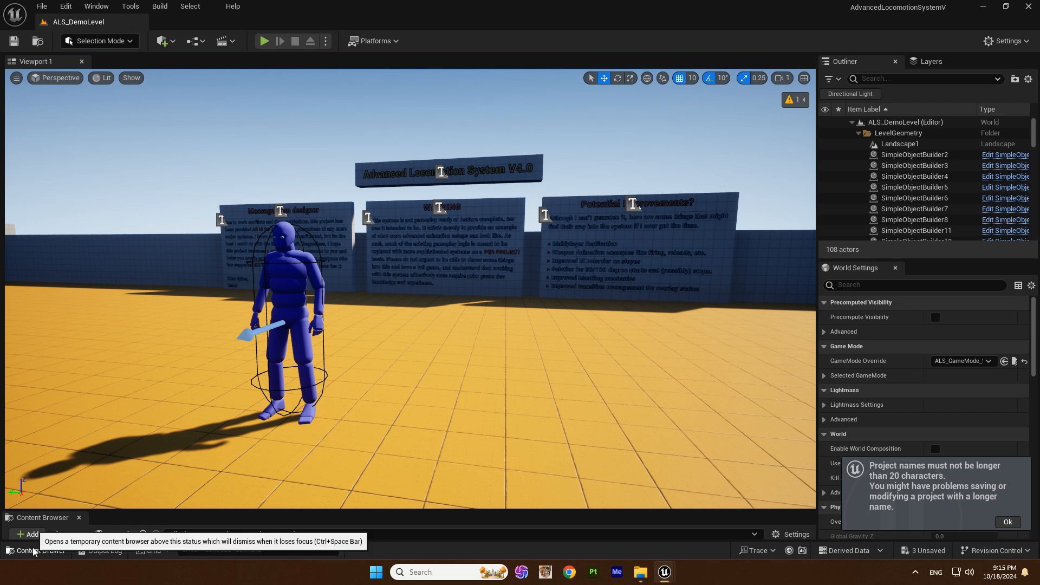
Browse the project assets to locate and open ALS_AnimMan_CharacterBP.
{"action": "left_click", "coordinate": [37, 550]}
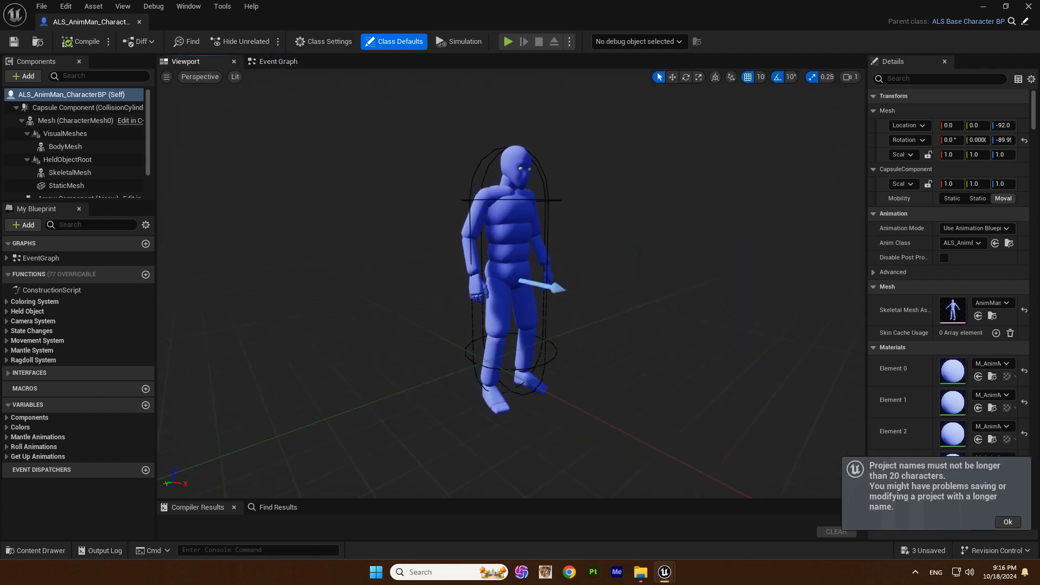
Add a Skeletal Mesh component named Character under the mannequin Mesh component.
{"action": "left_click", "coordinate": [74, 120]}
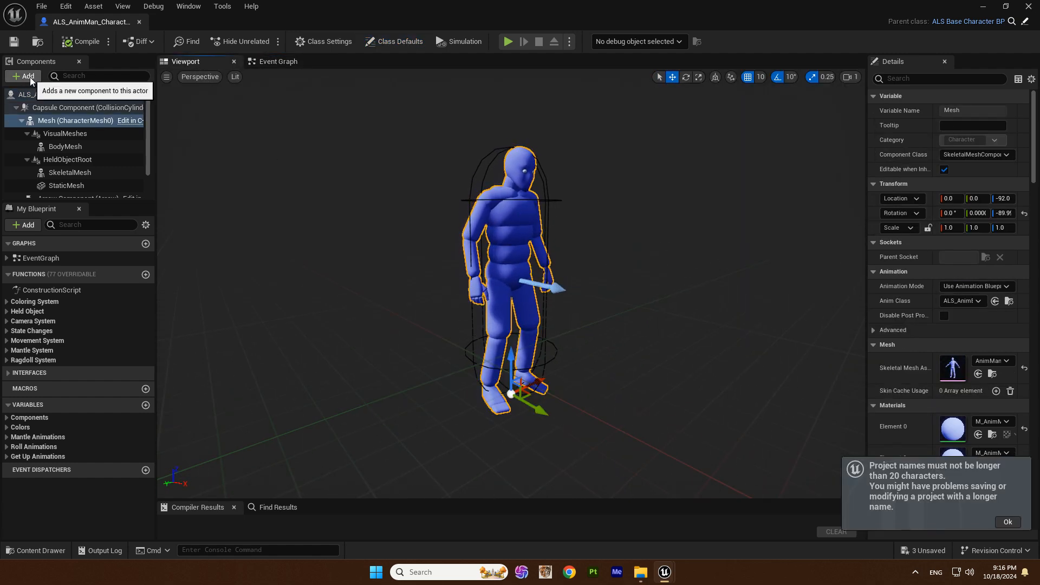
{"action": "left_click", "coordinate": [23, 75]}
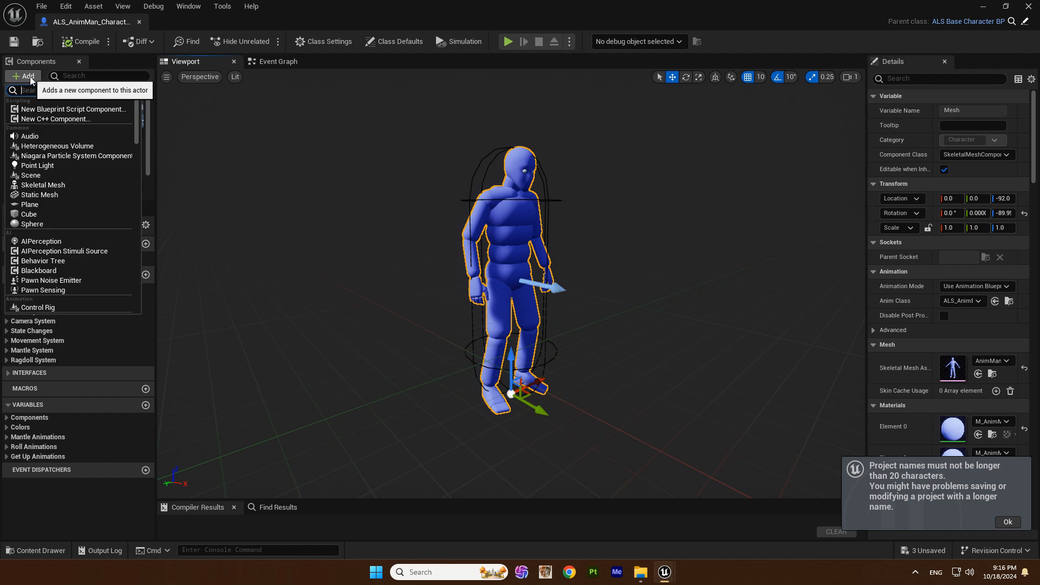
{"action": "type", "text": "Ske"}
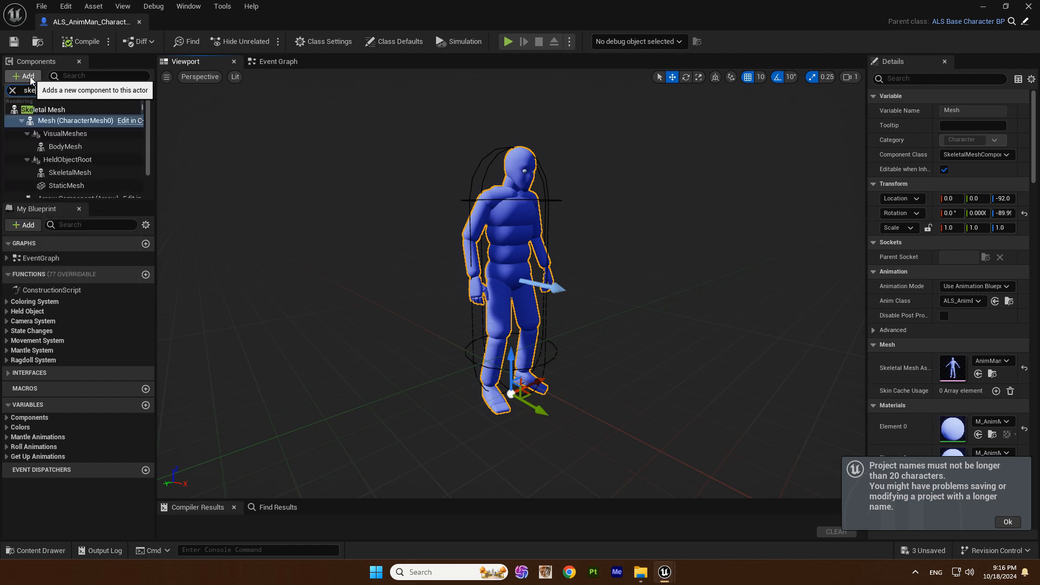
{"action": "left_click", "coordinate": [23, 76]}
{"action": "type", "text": "Character"}
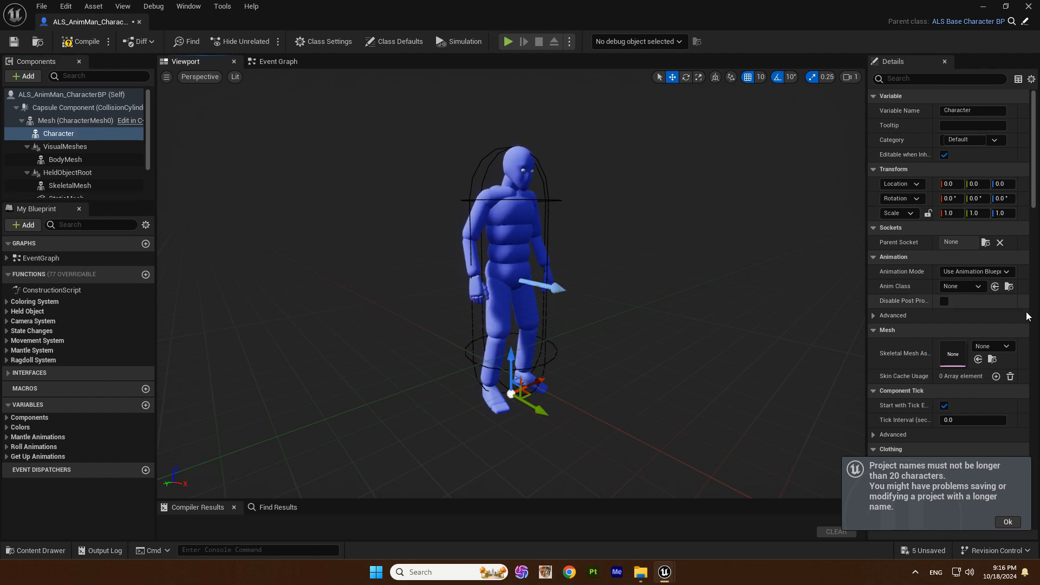
Assign the Wyverna mesh and Character_ABP anim class to the Character component.
{"action": "left_click", "coordinate": [1005, 345]}
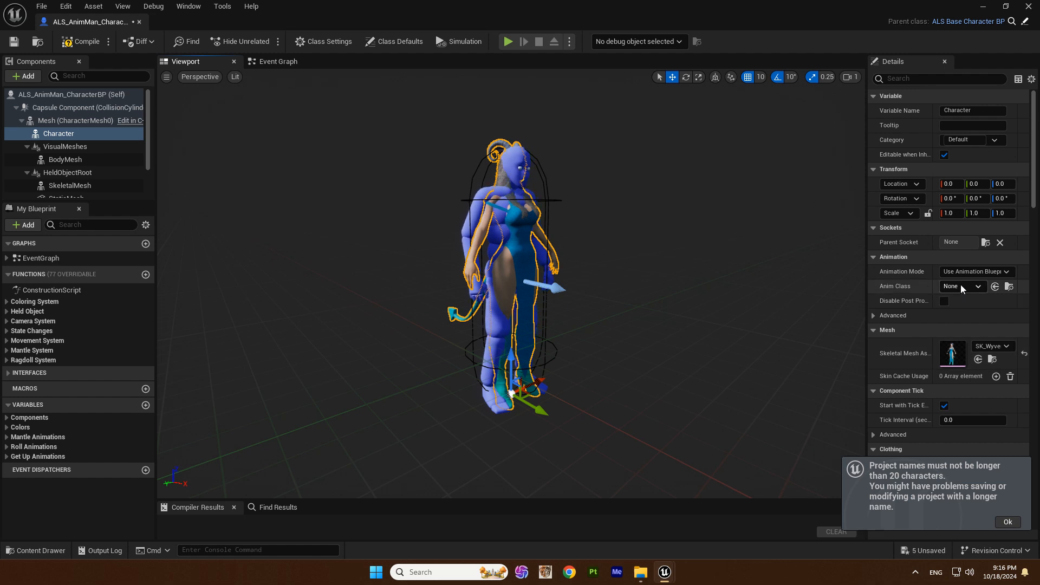
{"action": "left_click", "coordinate": [958, 286]}
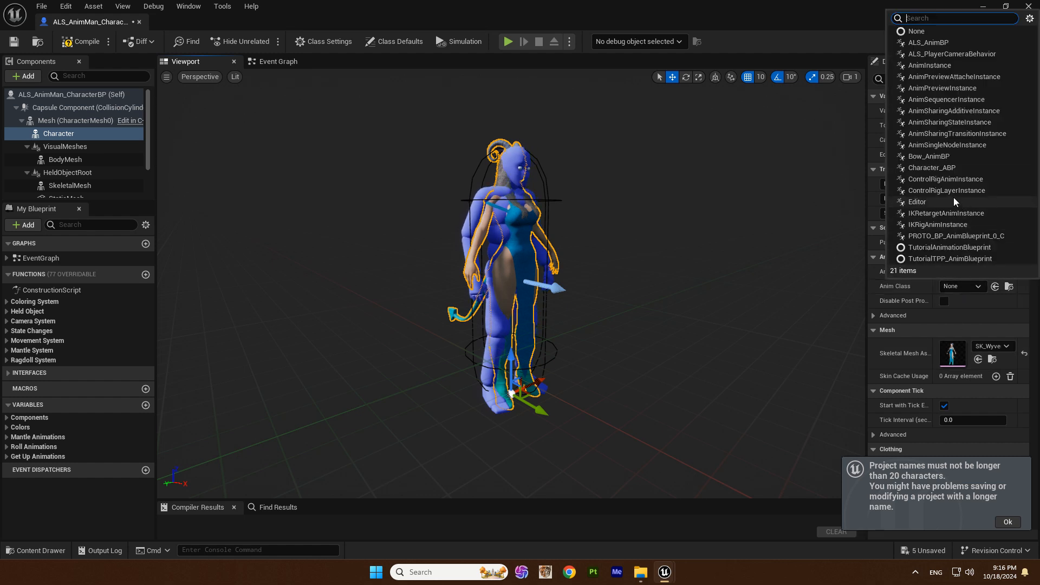
{"action": "left_click", "coordinate": [933, 167]}
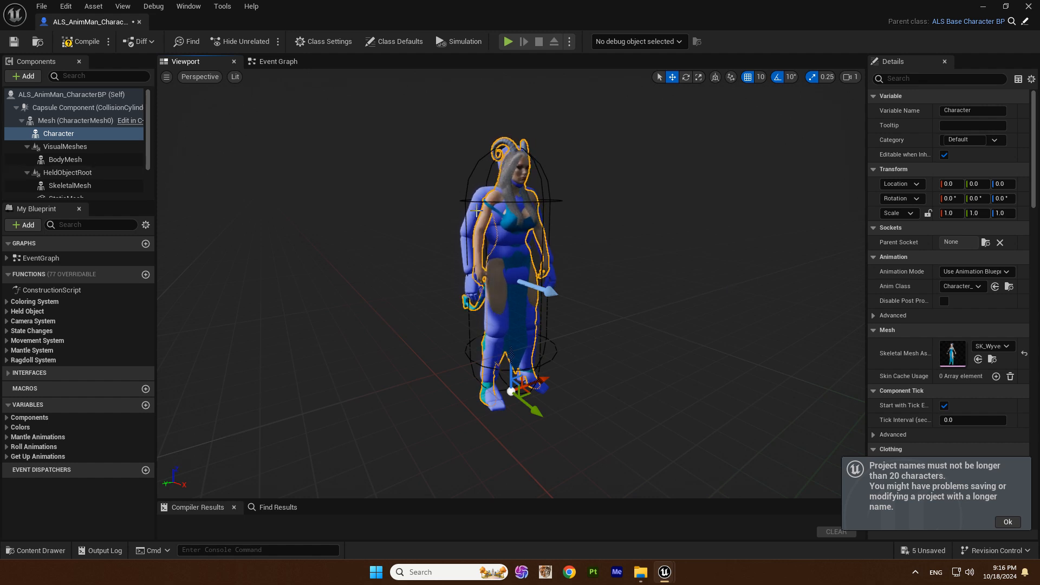
{"action": "left_click", "coordinate": [75, 121]}
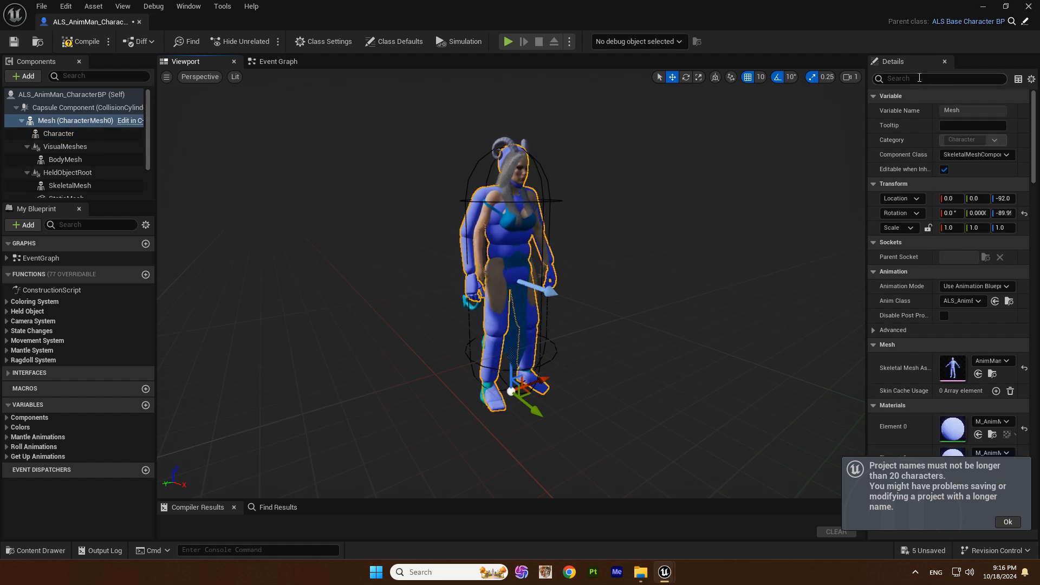
Uncheck Visible on the mannequin Mesh component so only the Wyverna character shows.
{"action": "type", "text": "vis"}
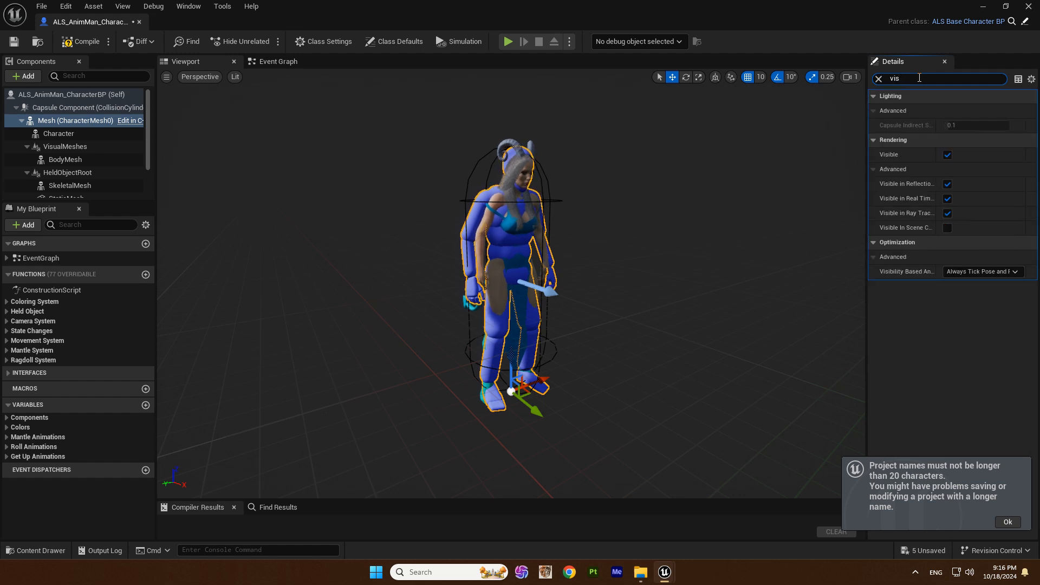
{"action": "left_click", "coordinate": [947, 155]}
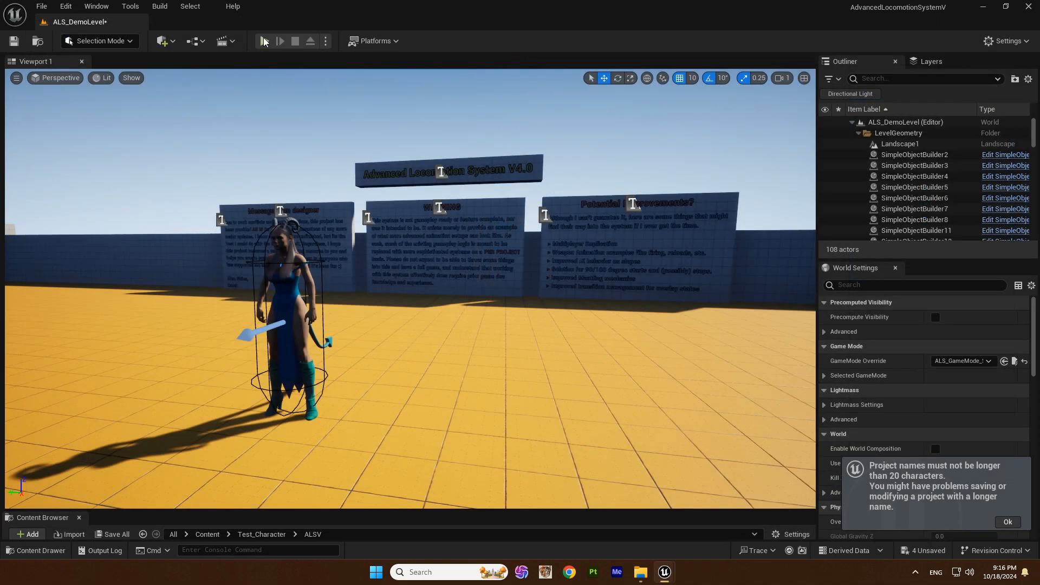
Play the demo level to test, then reopen Character_ABP from the Mesh folder.
{"action": "left_click", "coordinate": [264, 41]}
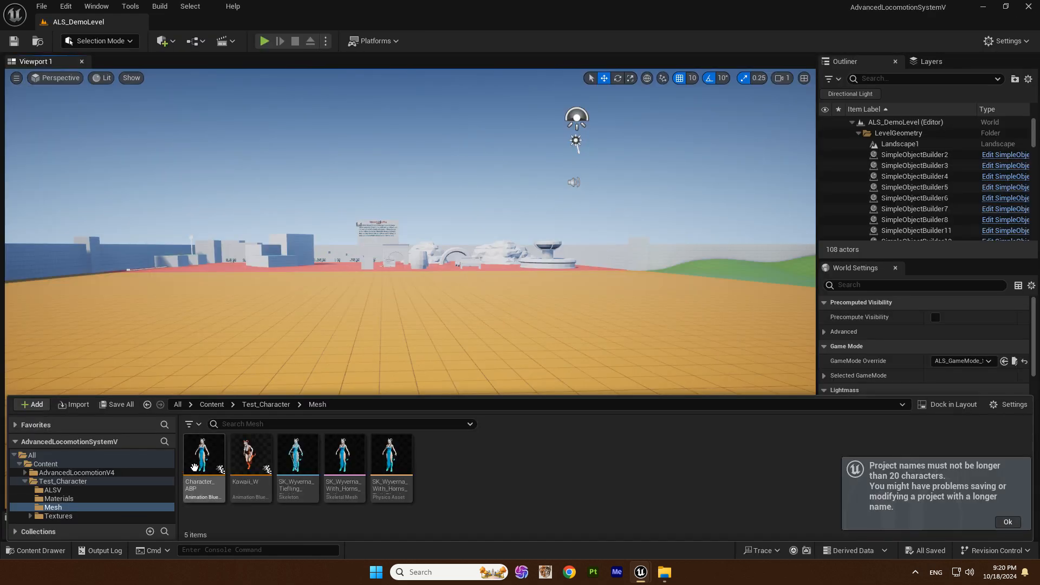
{"action": "double_click", "coordinate": [203, 454]}
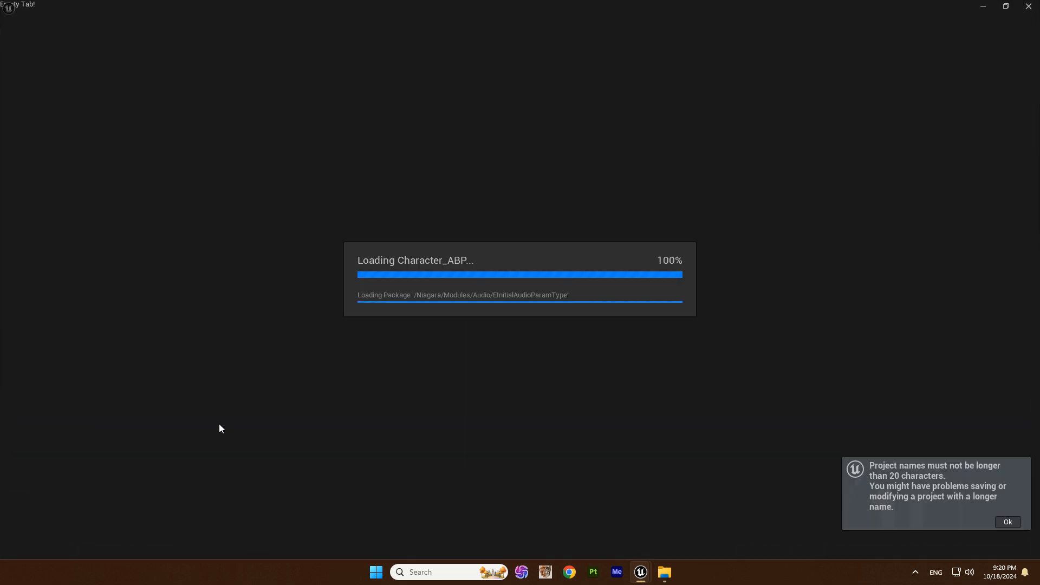